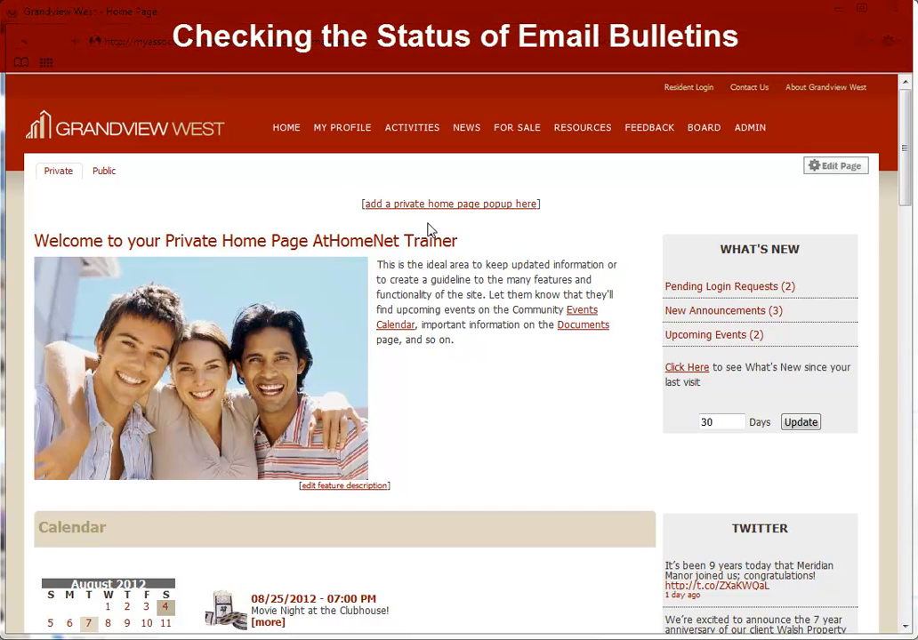
pyautogui.moveTo(583, 169)
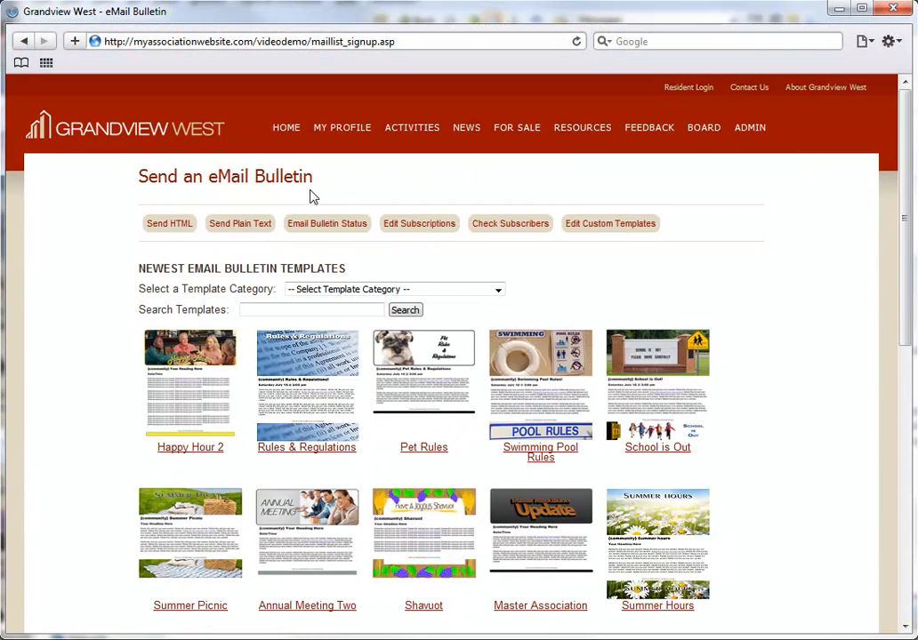
# - Request the Email Bulletin Status list from the Send an eMail Bulletin page
pyautogui.click(326, 223)
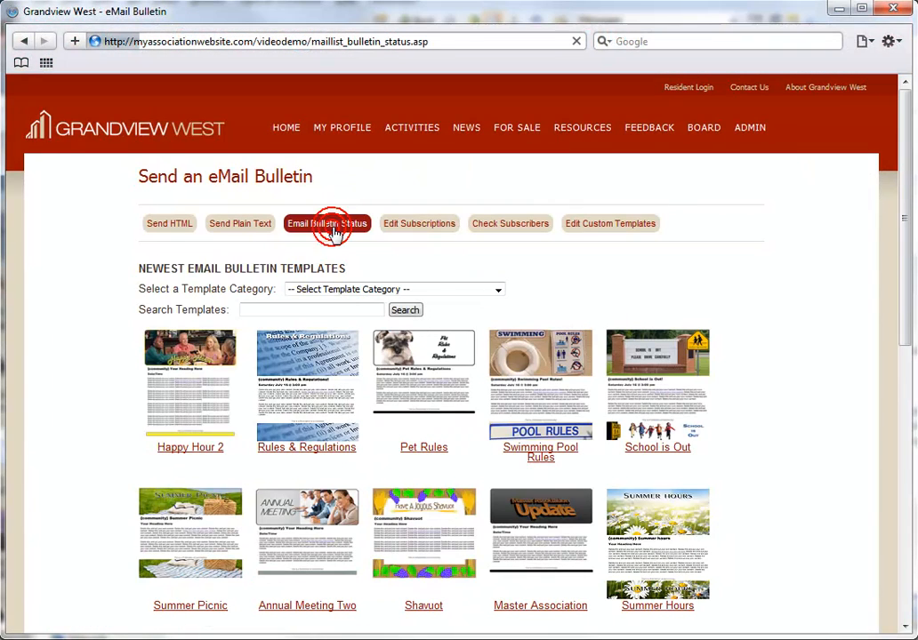
# - Load the Recent eMail Bulletins table and open one sent bulletin's detail page
pyautogui.click(326, 223)
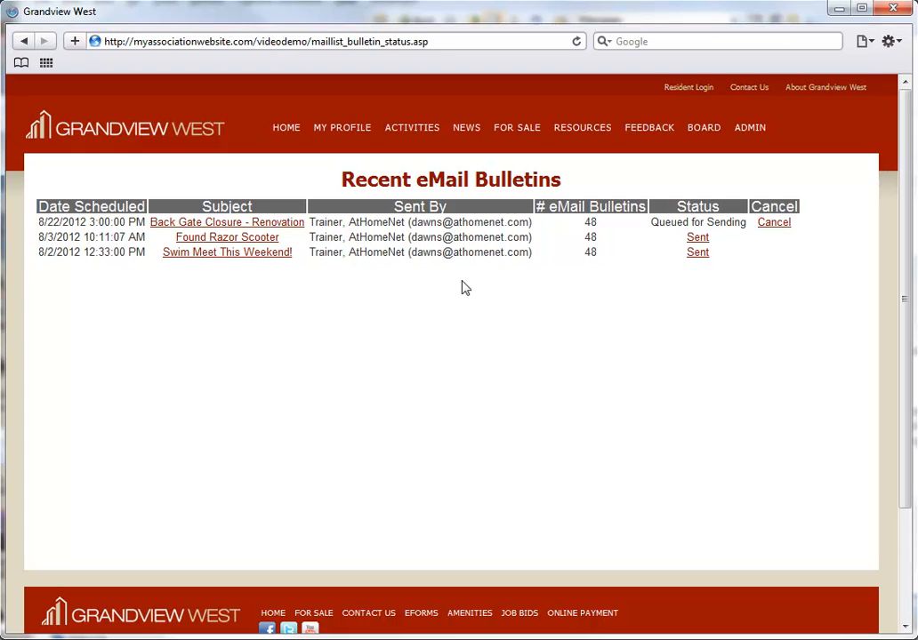
pyautogui.moveTo(255, 224)
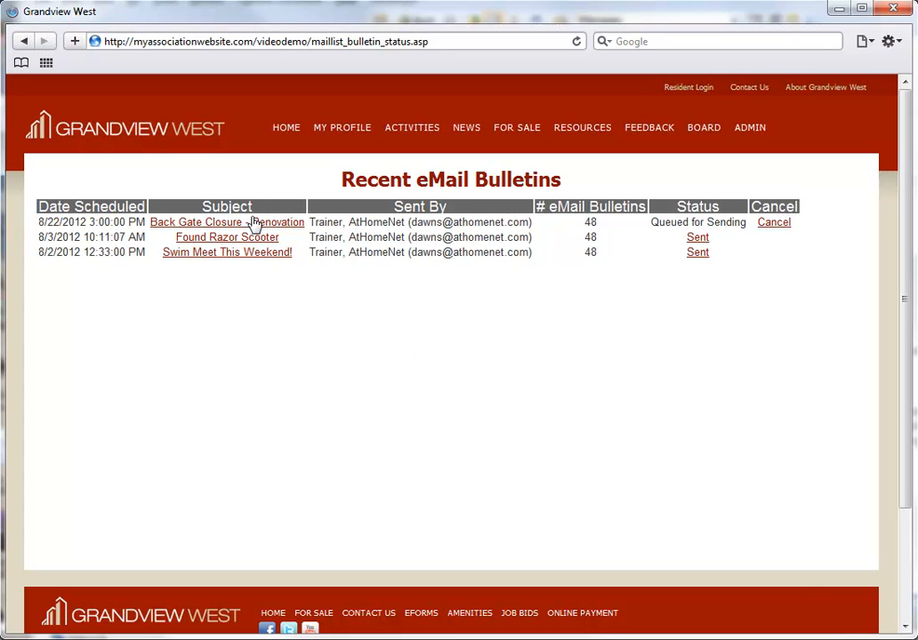
pyautogui.click(196, 221)
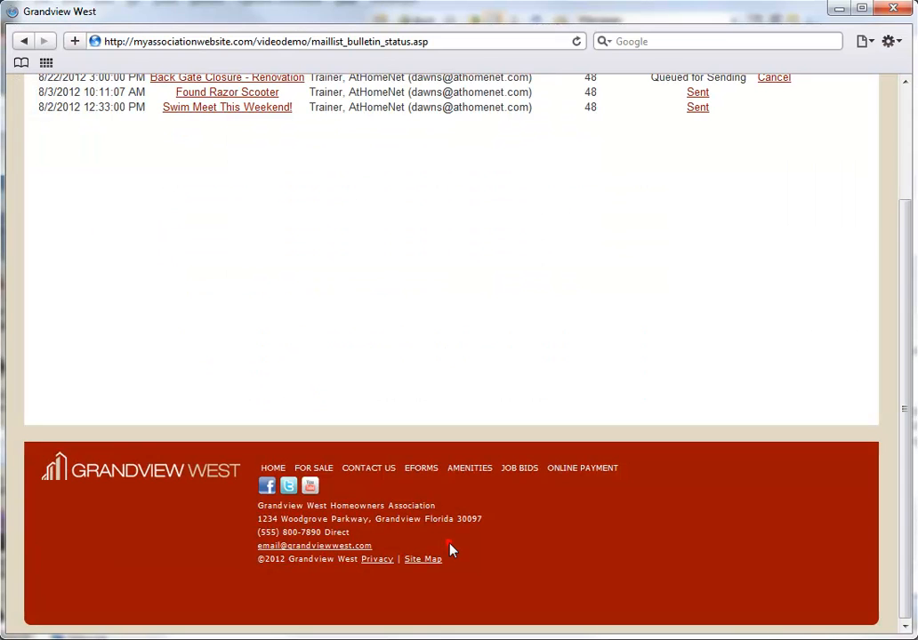
pyautogui.scroll(3)
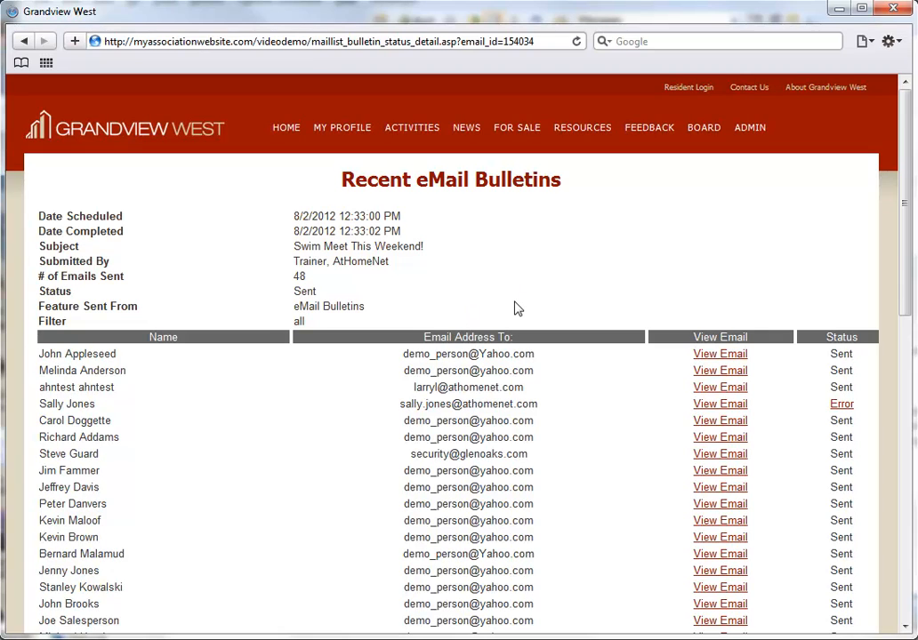
pyautogui.moveTo(529, 297)
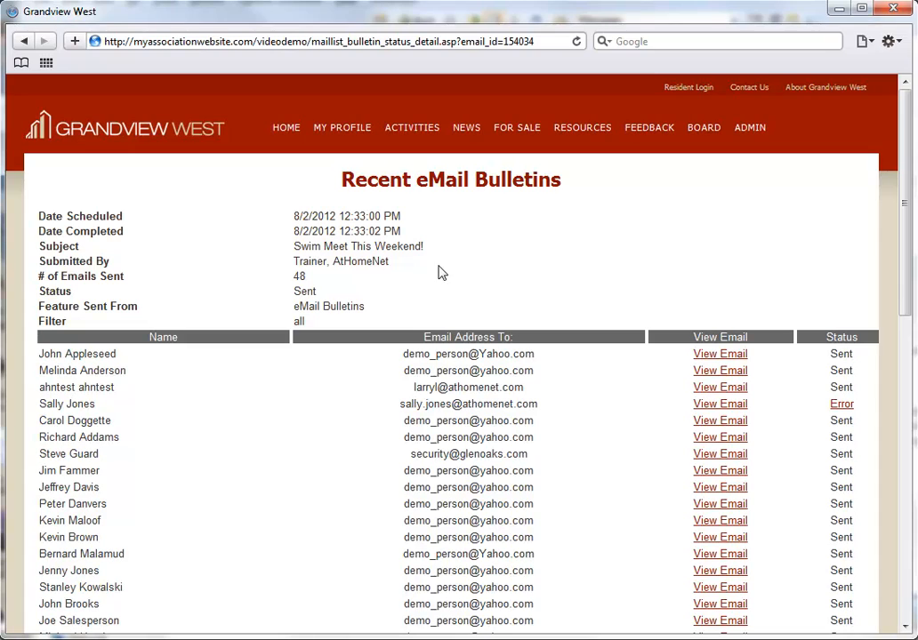
pyautogui.moveTo(368, 314)
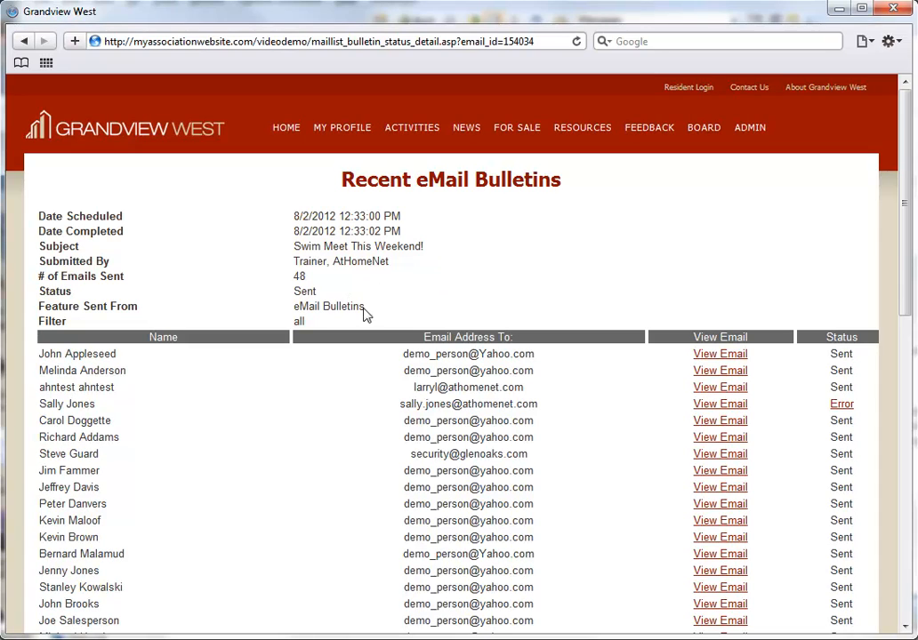
# - Scroll the Swim Meet This Weekend recipient table to see Sent statuses and the delivery error
pyautogui.scroll(-3)
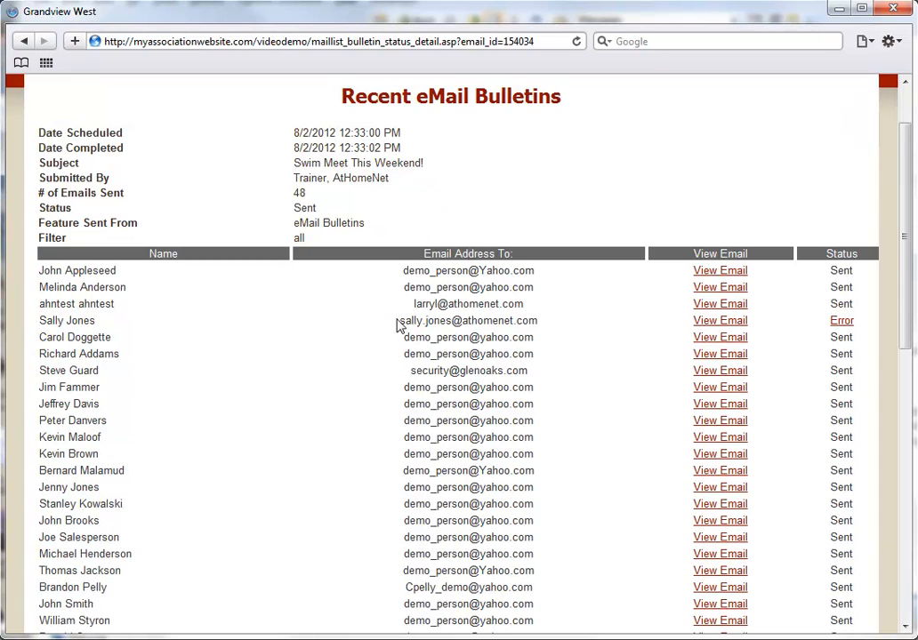
pyautogui.scroll(-3)
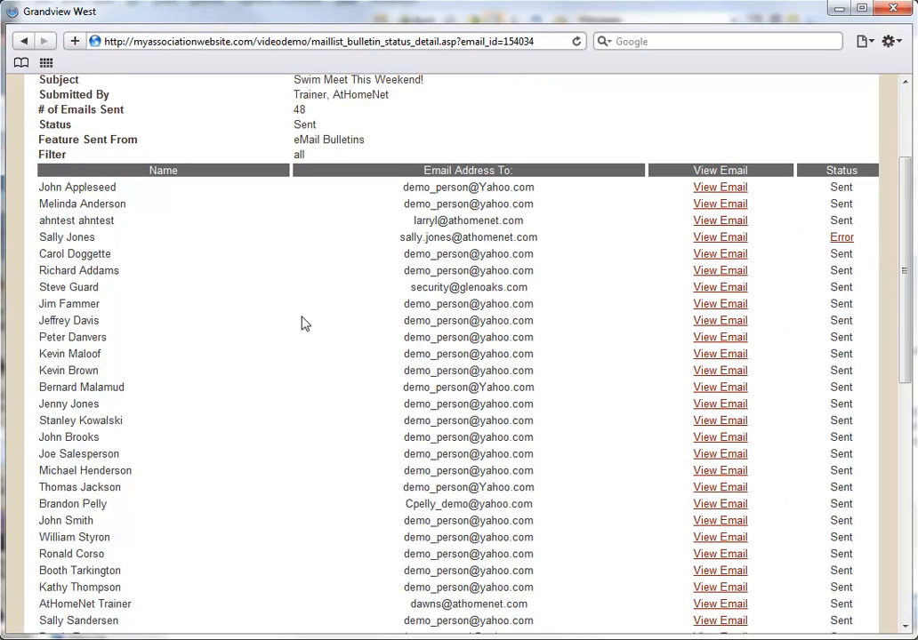
pyautogui.moveTo(311, 318)
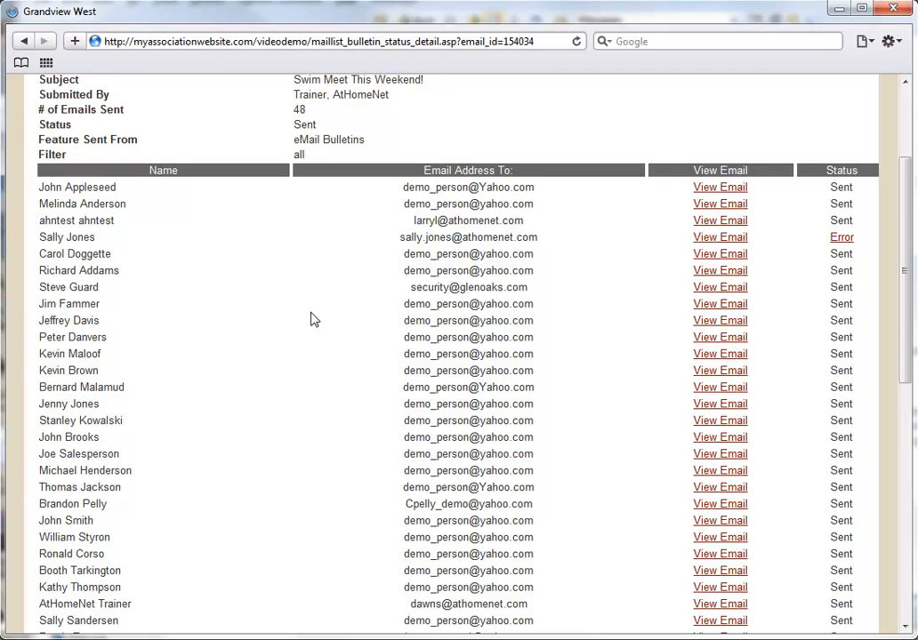
pyautogui.moveTo(470, 319)
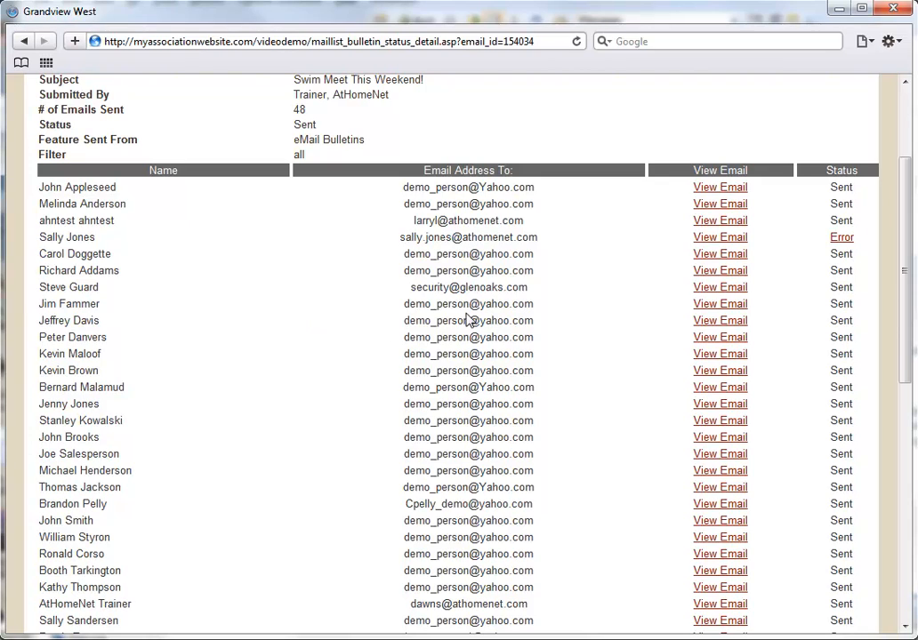
pyautogui.moveTo(721, 187)
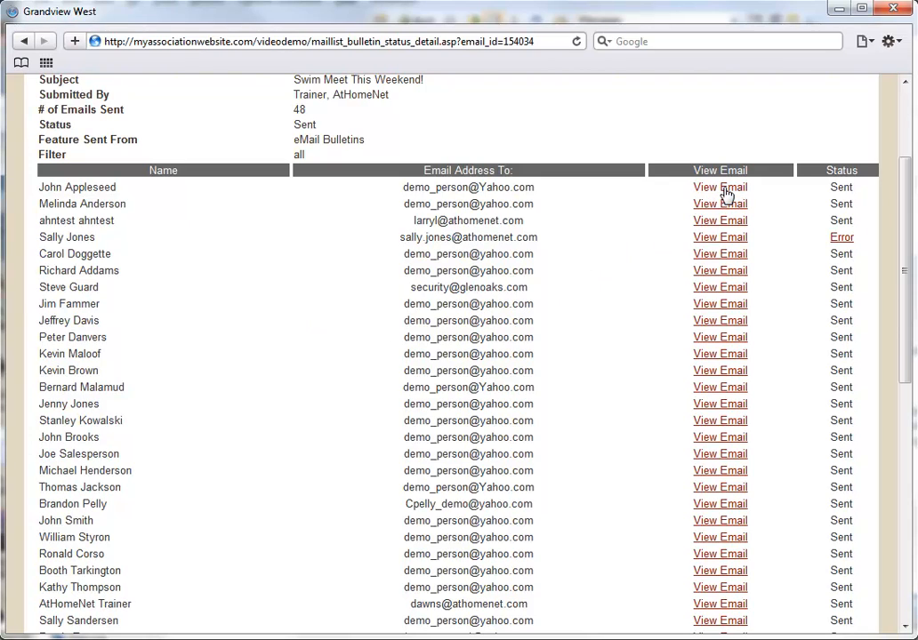
pyautogui.click(719, 187)
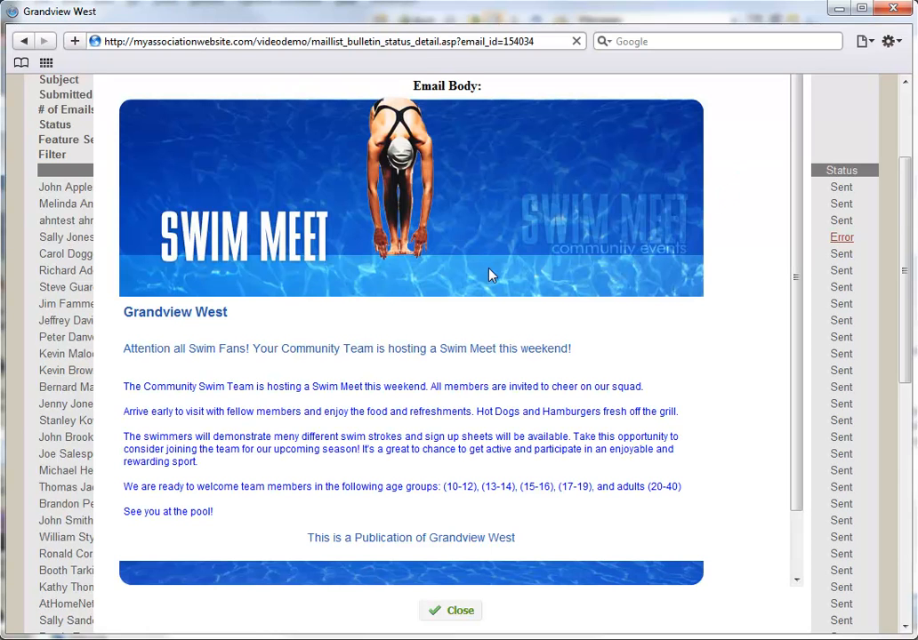
pyautogui.scroll(-3)
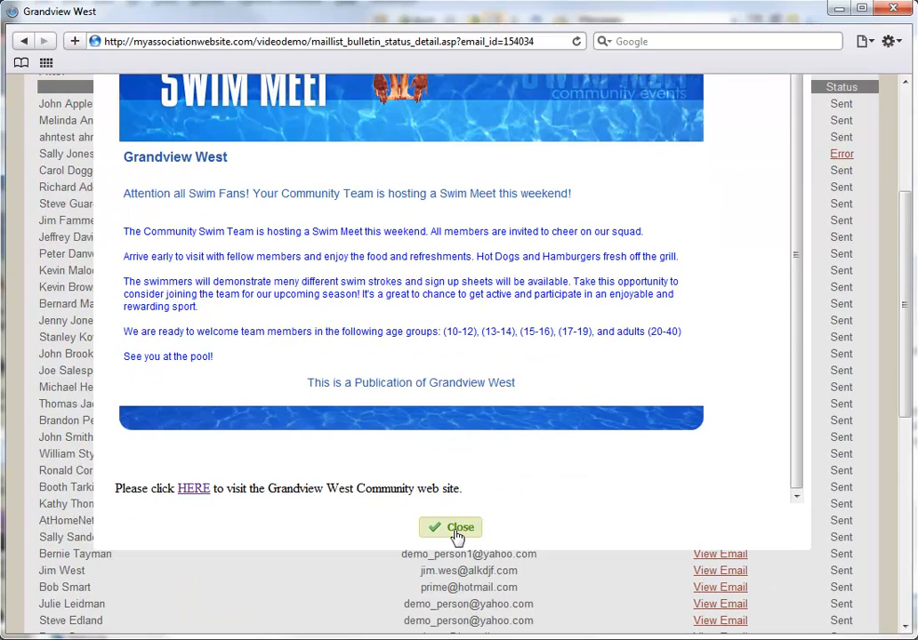
pyautogui.click(450, 528)
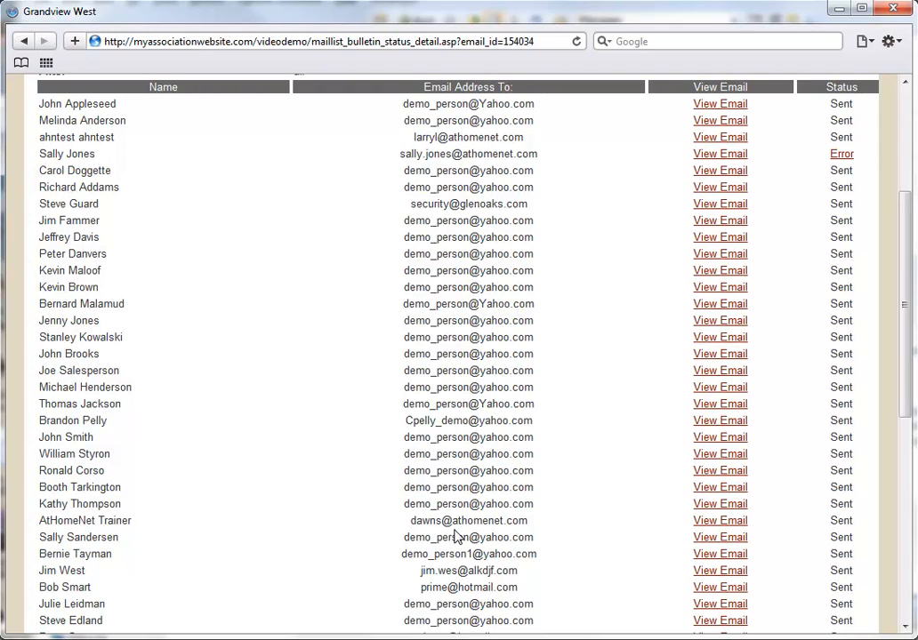
pyautogui.moveTo(456, 535)
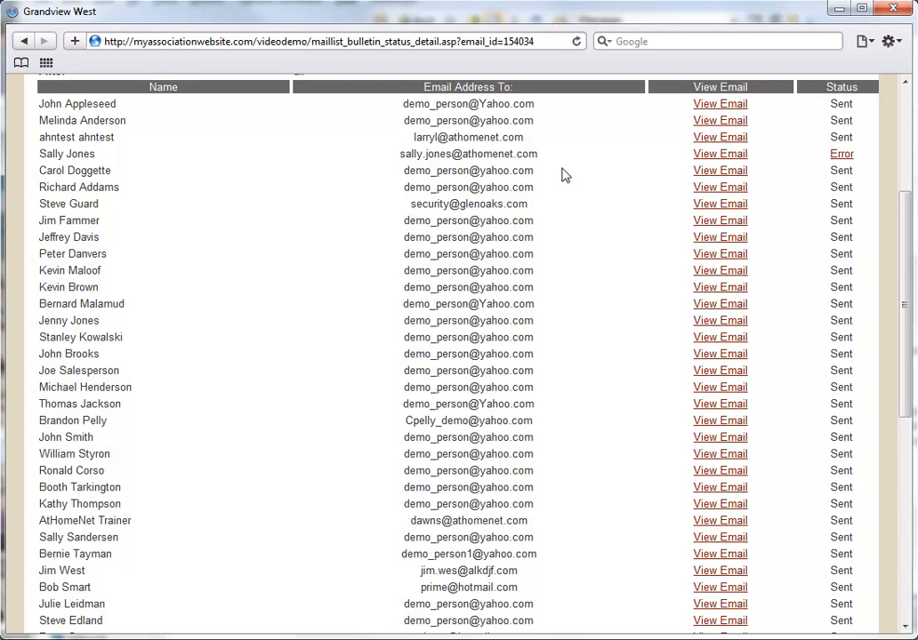
pyautogui.click(840, 153)
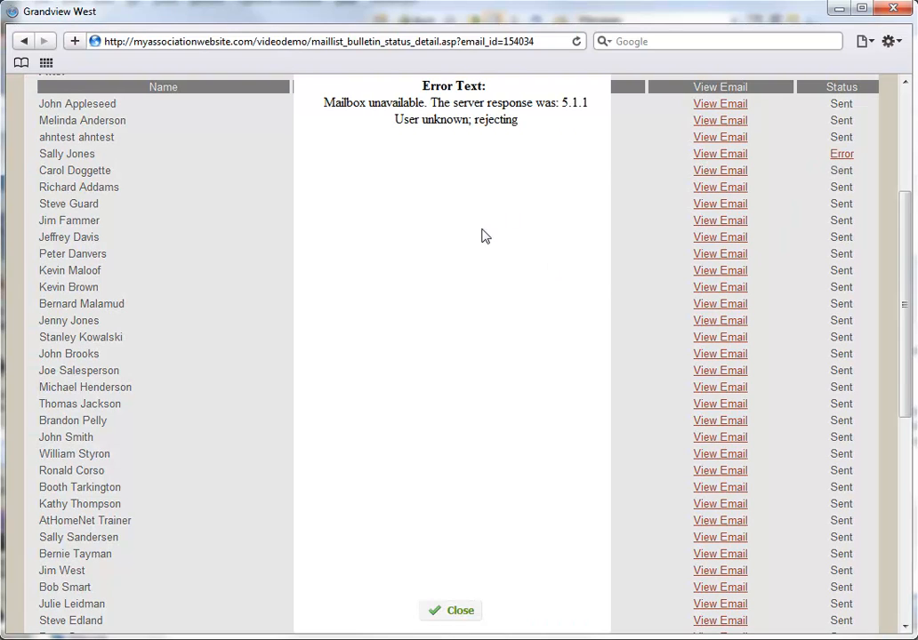
pyautogui.click(460, 610)
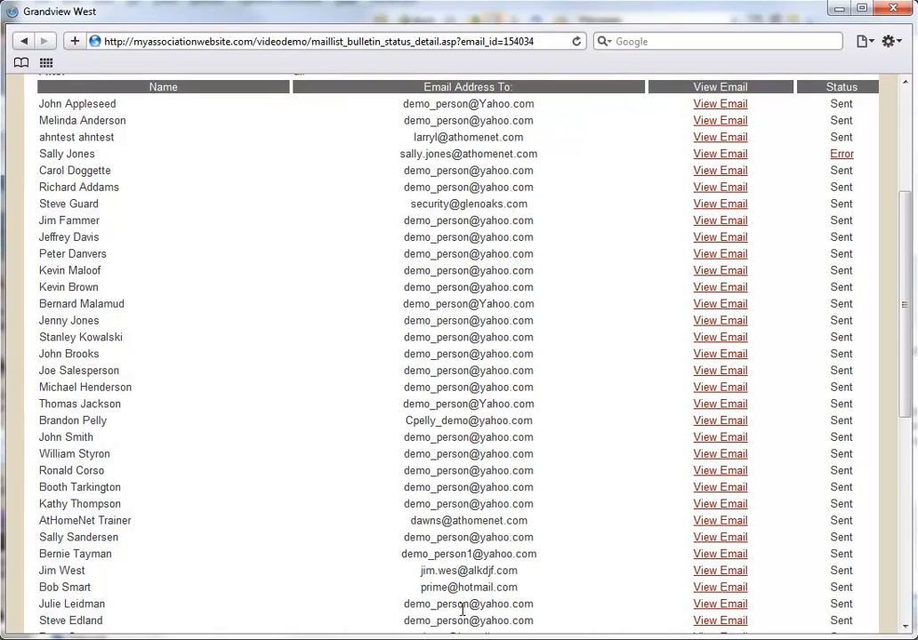